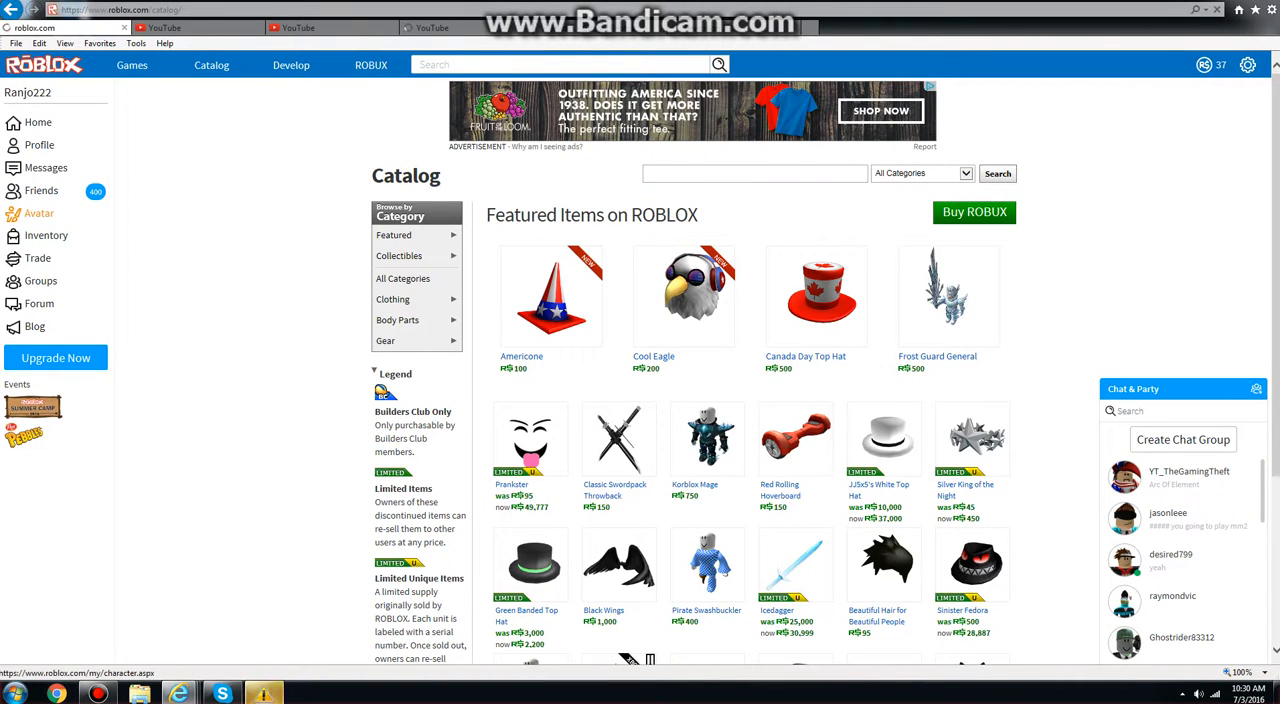
# Step: Leave the catalog and switch to the Avatar Customizer from the sidebar
pyautogui.click(40, 212)
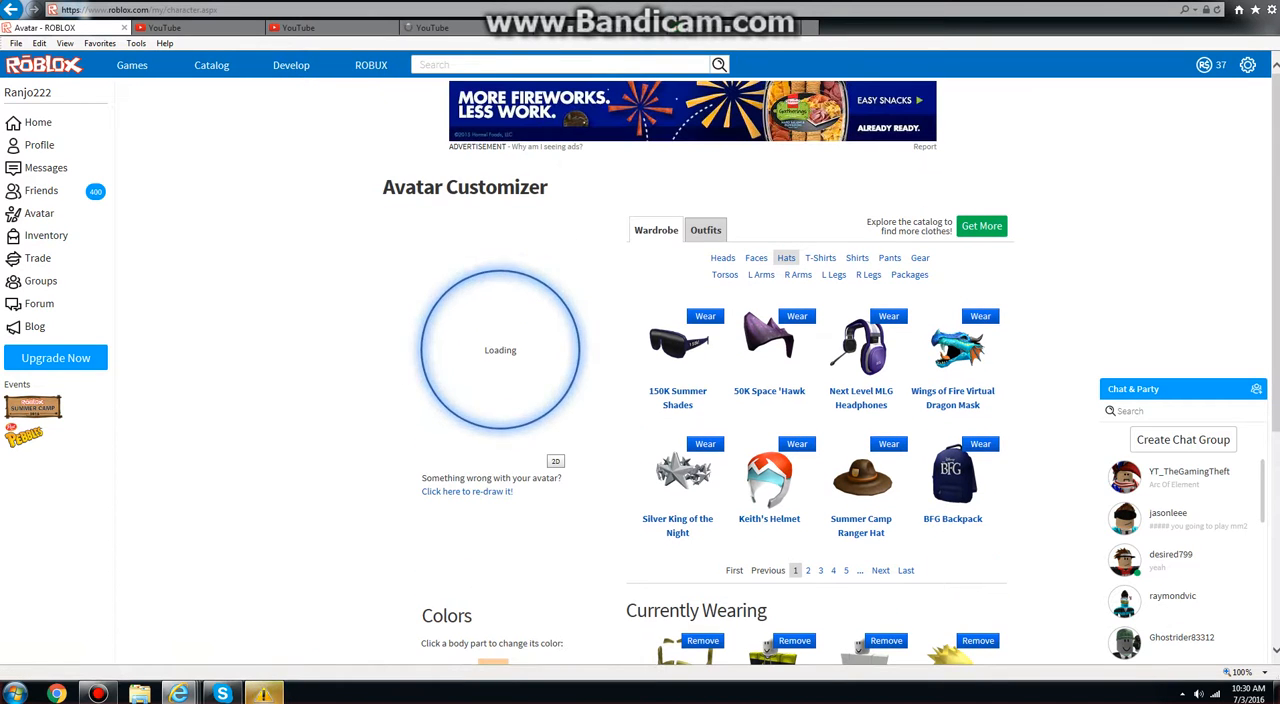
# Step: Show the saved Outfits list and advance through its pages to page 6 of 8
pyautogui.click(704, 228)
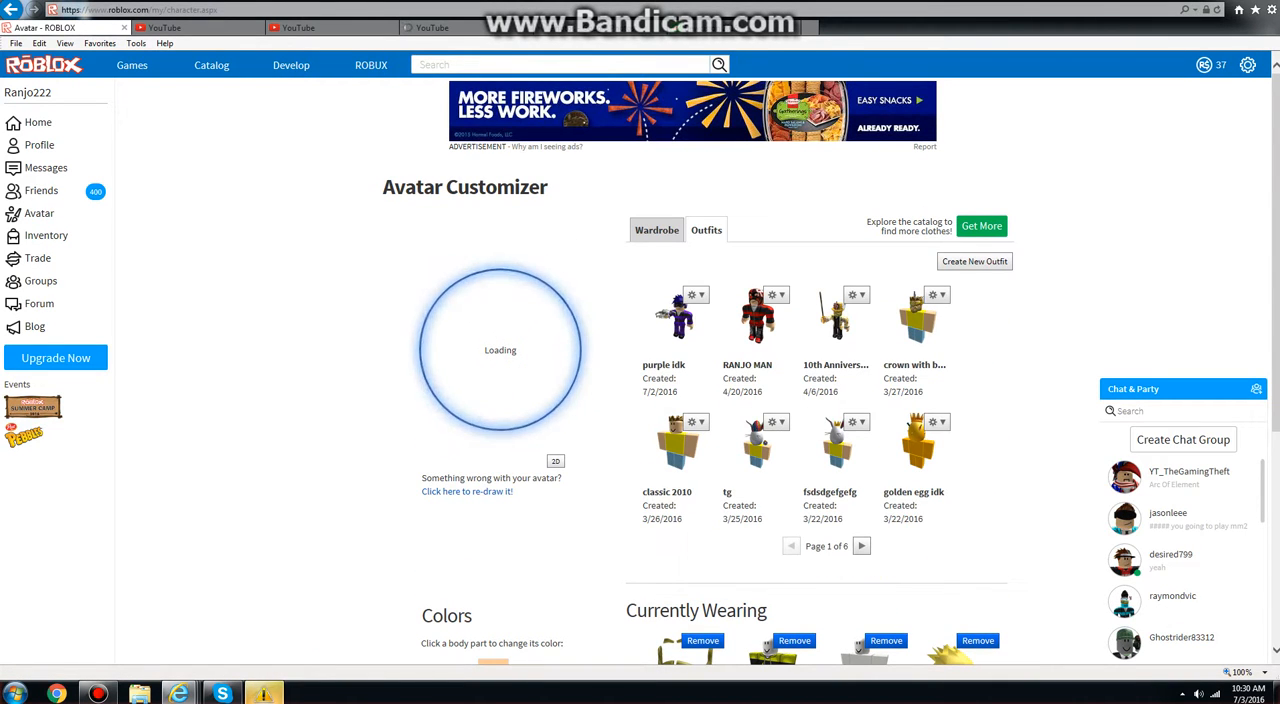
pyautogui.click(860, 544)
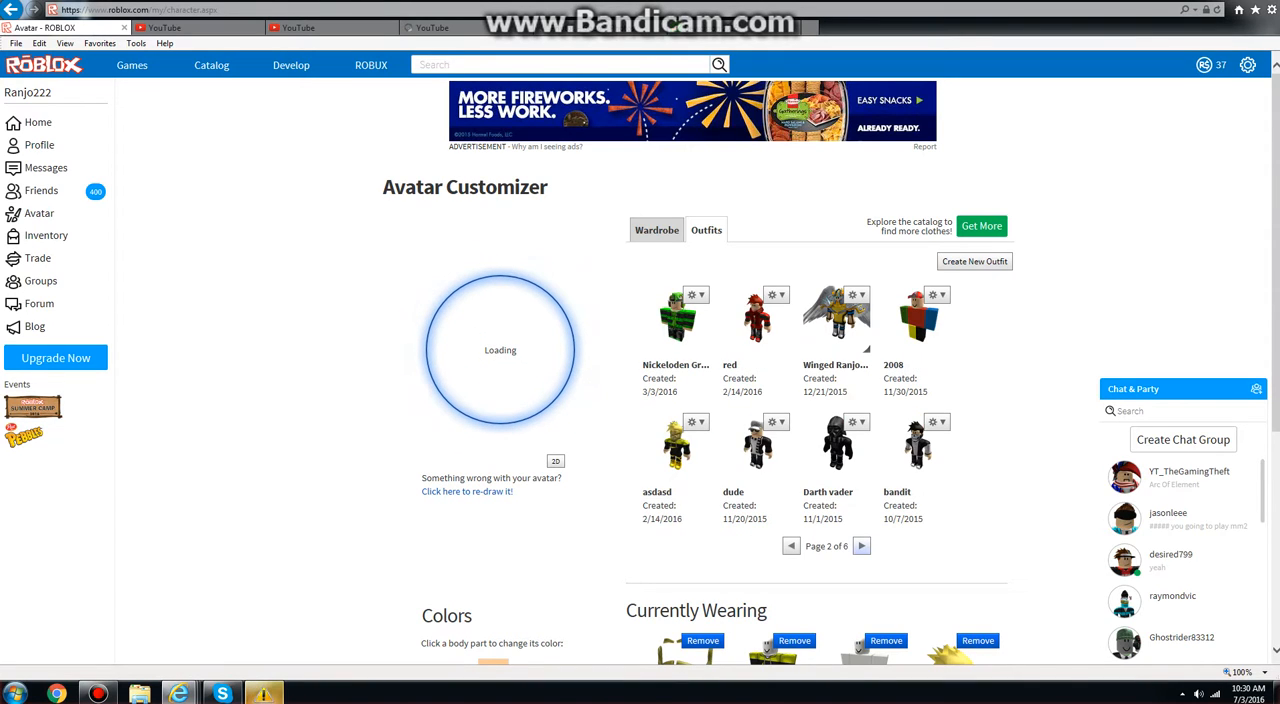
pyautogui.click(860, 546)
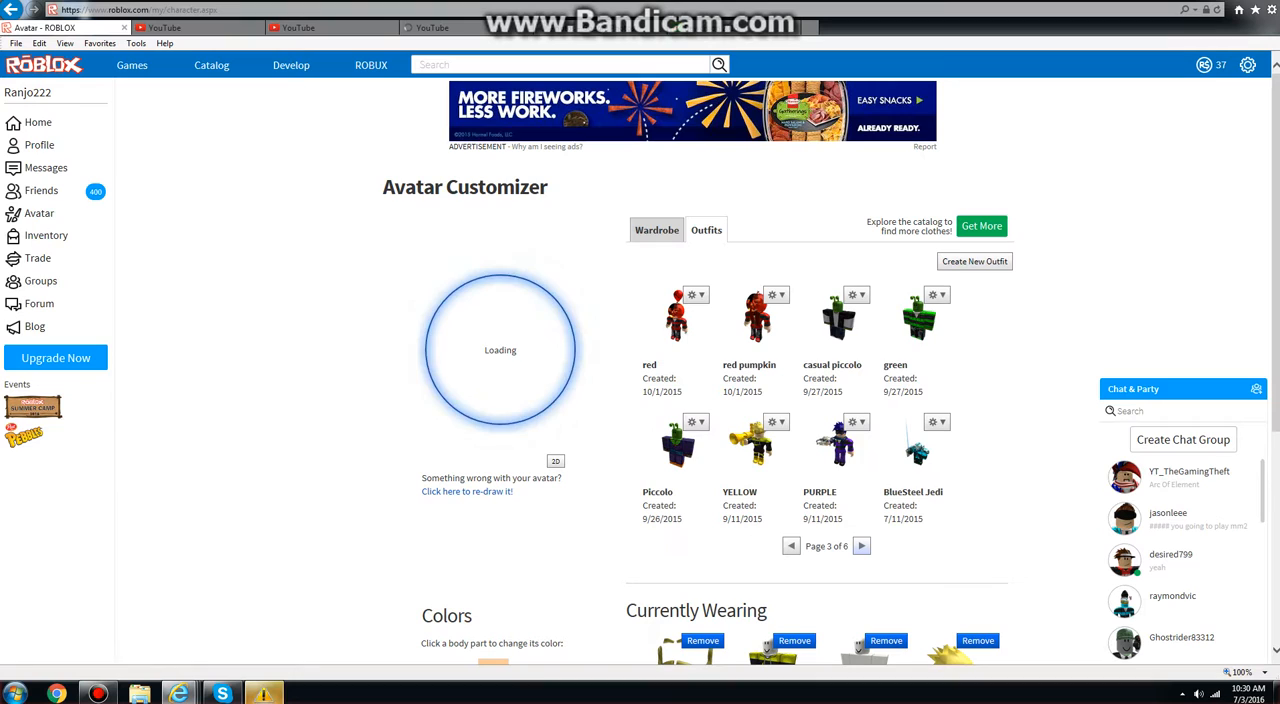
pyautogui.click(860, 544)
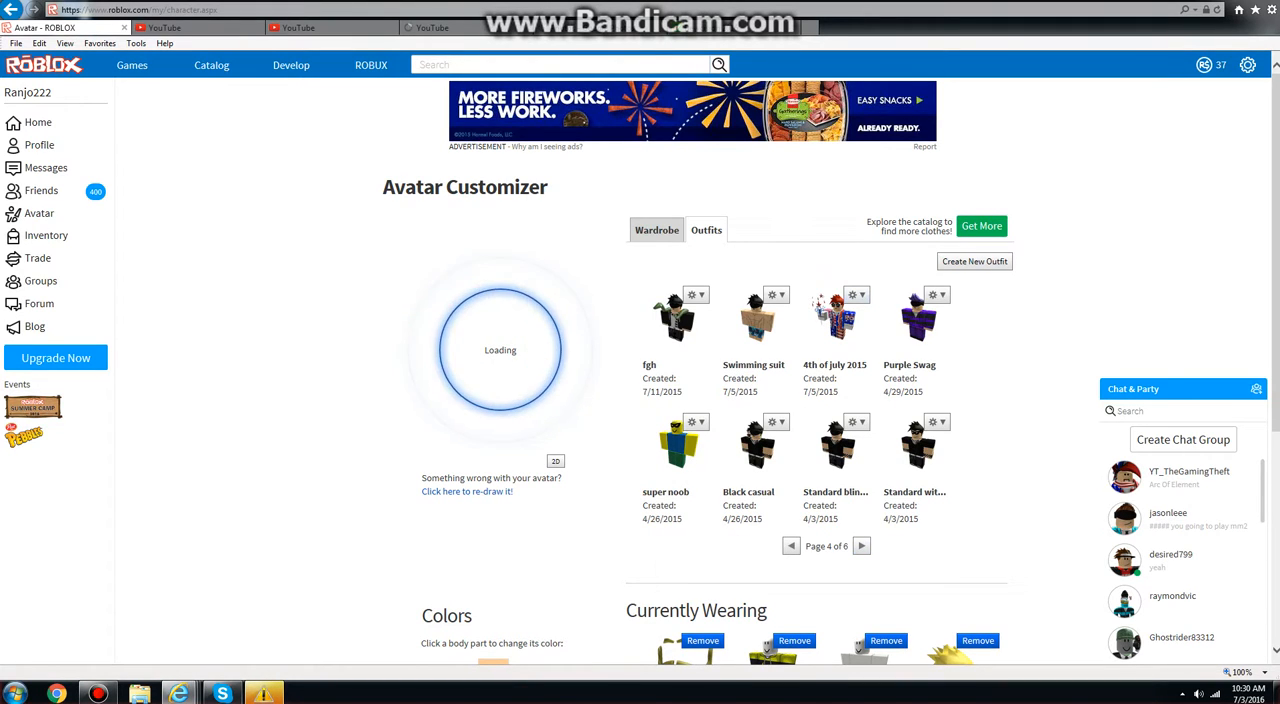
pyautogui.click(860, 544)
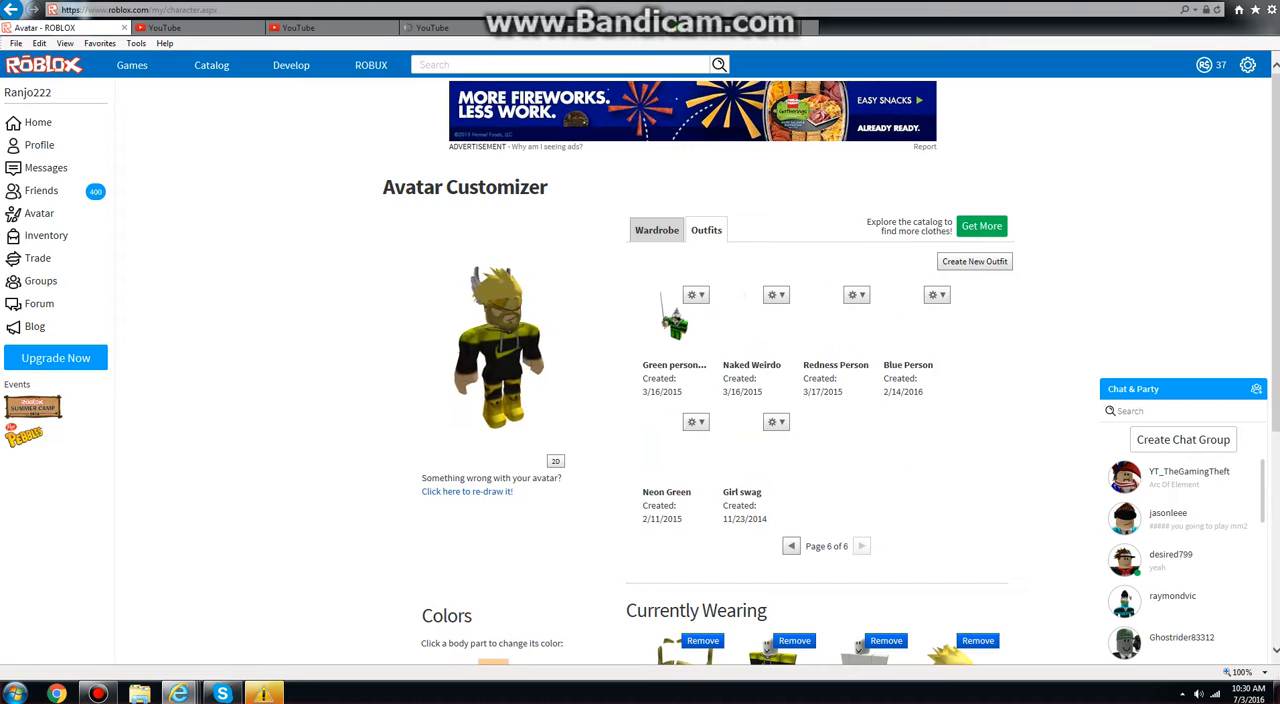
# Step: Go back to the 4th of July 2015 outfit, wear it, and review Currently Wearing
pyautogui.click(790, 546)
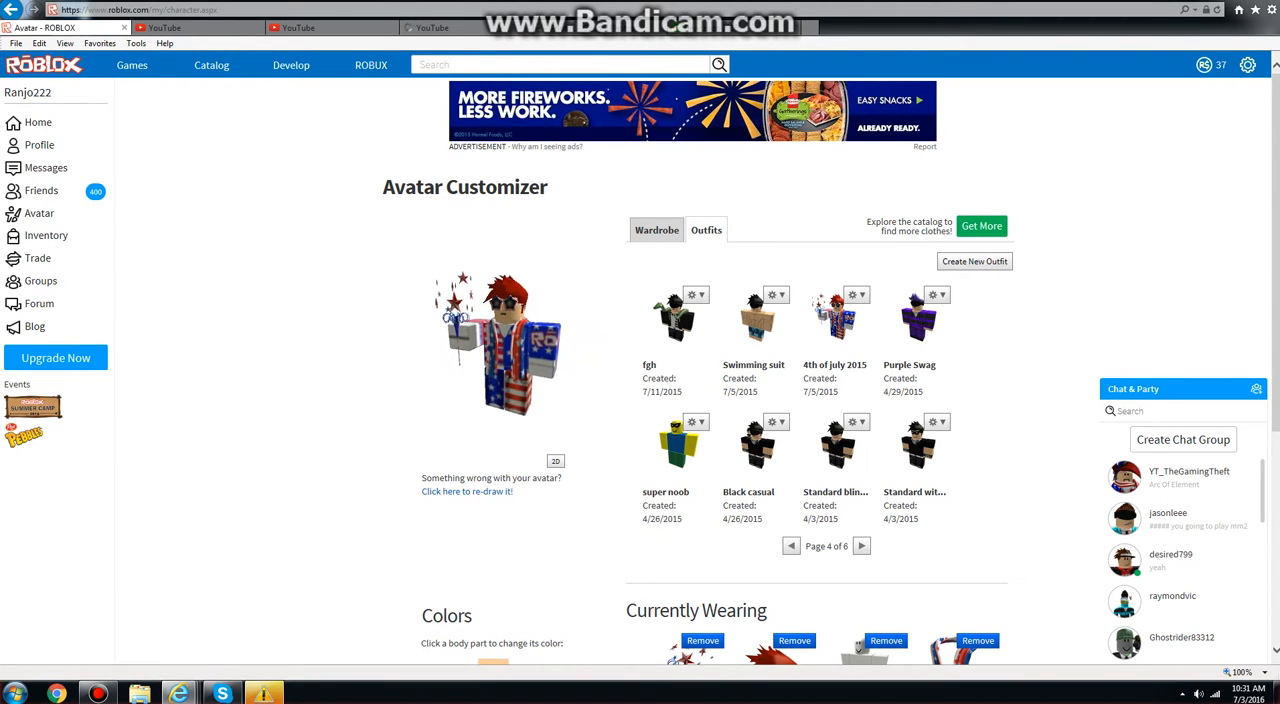
pyautogui.scroll(-3)
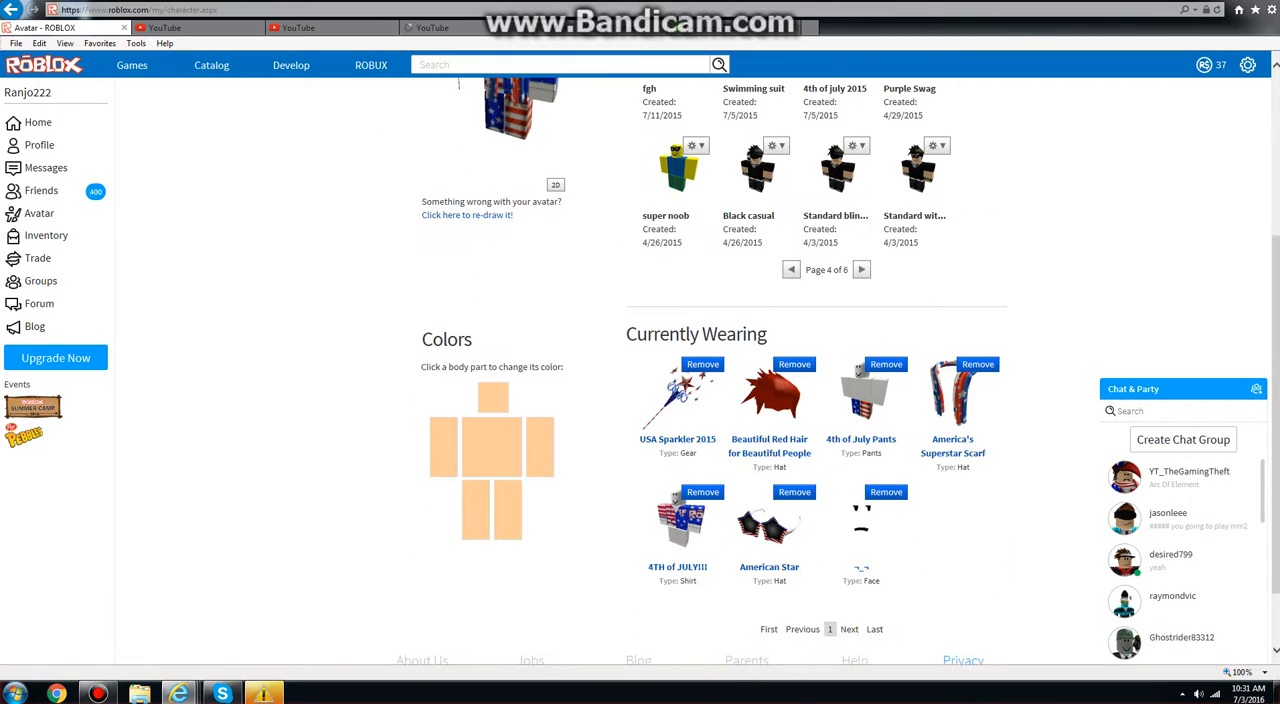